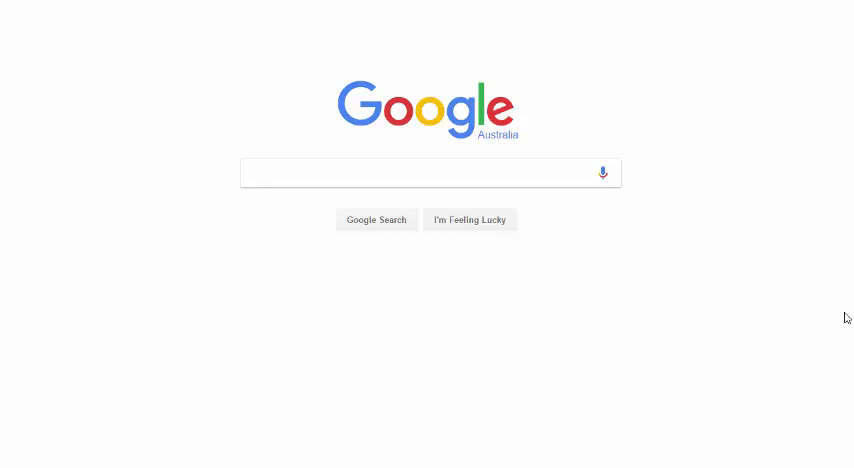
pyautogui.moveTo(831, 306)
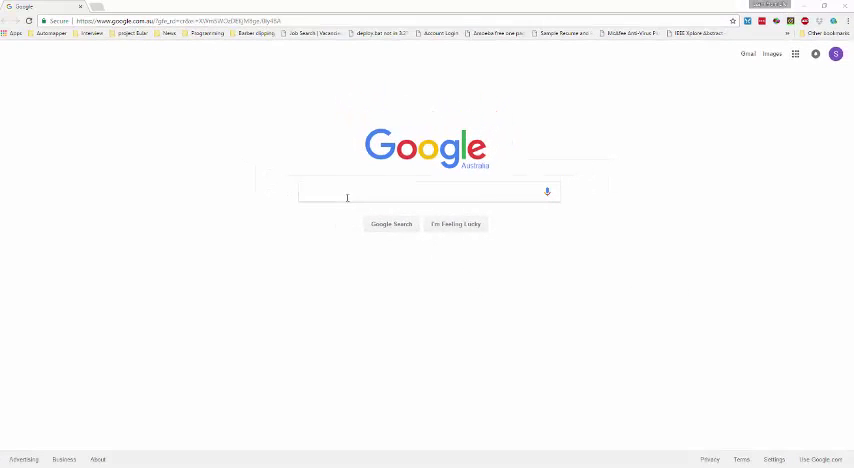
# Search Google for nopcommerce, open the nopcommerce.com result and reveal its Downloads menu.
pyautogui.click(427, 191)
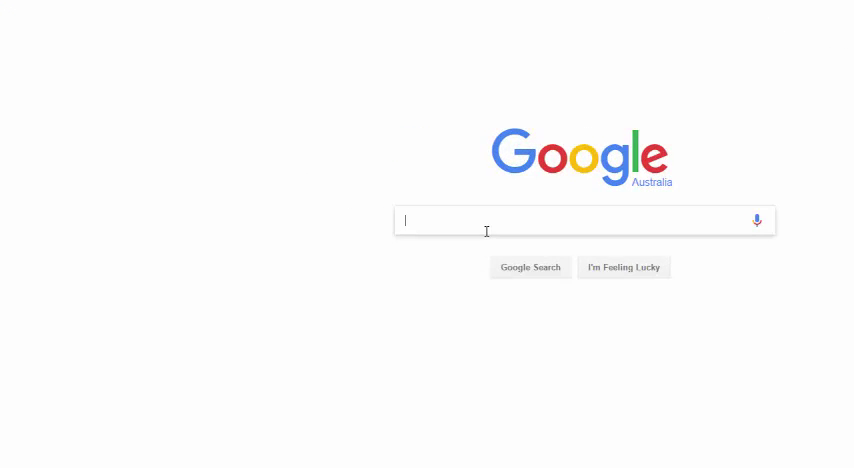
pyautogui.write('nopcommerc')
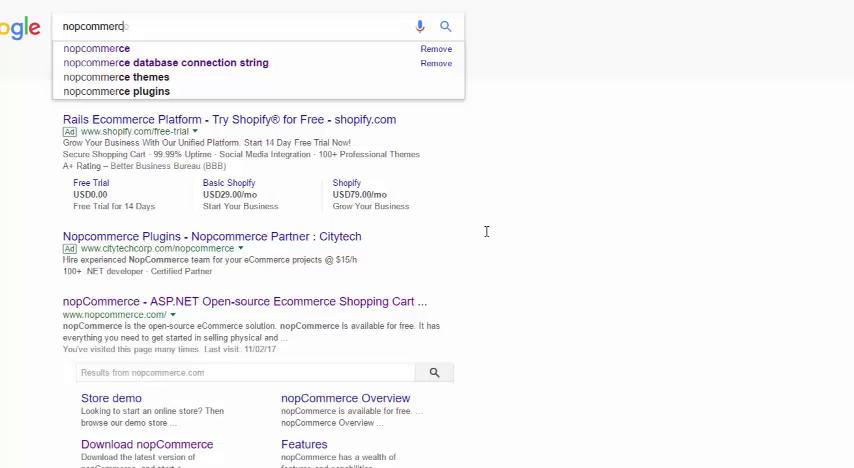
pyautogui.press('enter')
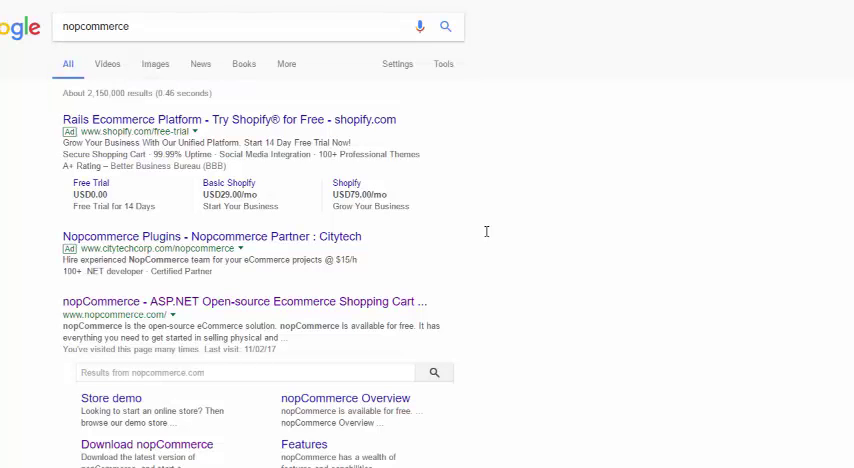
pyautogui.click(244, 302)
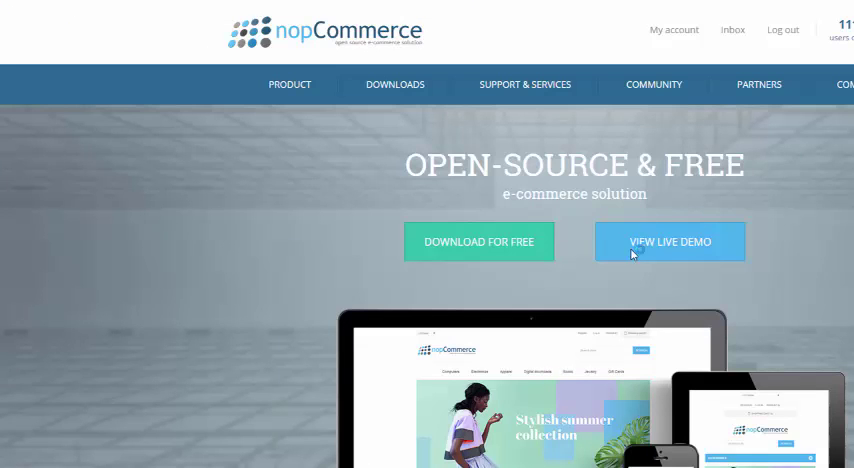
pyautogui.moveTo(372, 106)
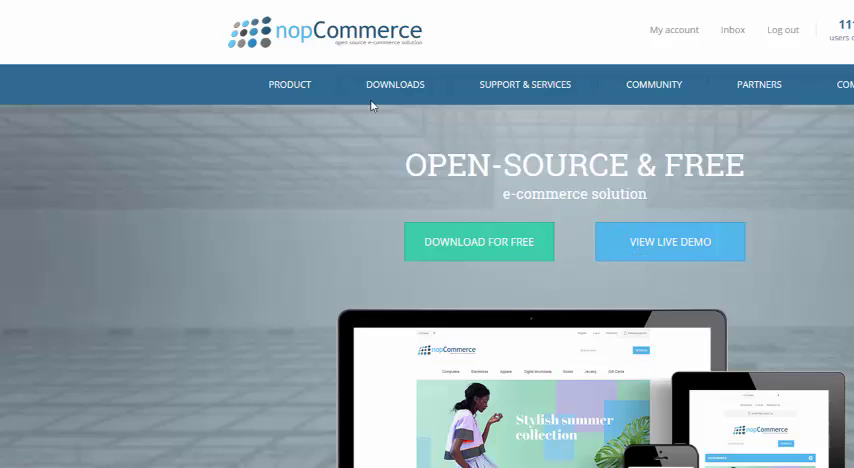
pyautogui.click(395, 84)
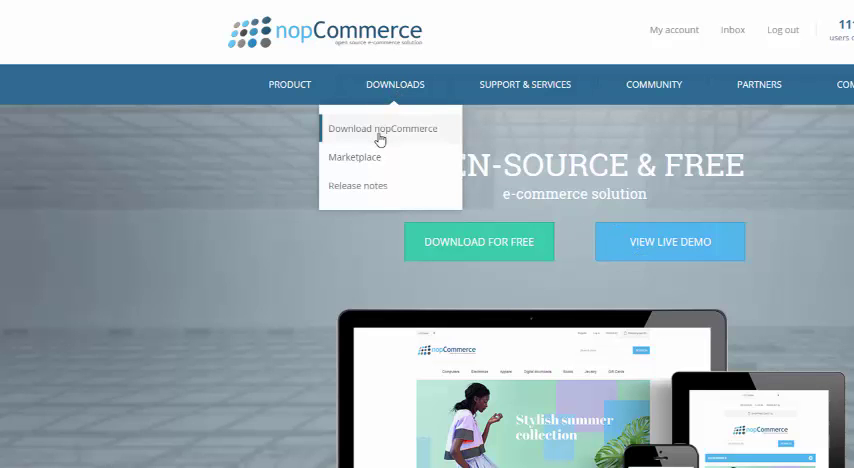
# Open the Download nopCommerce page and scroll to the 3.80 source code package.
pyautogui.click(382, 128)
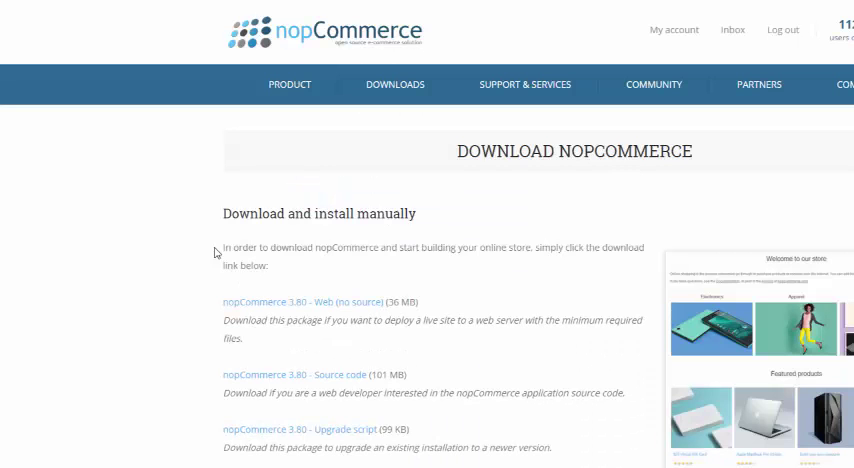
pyautogui.scroll(-3)
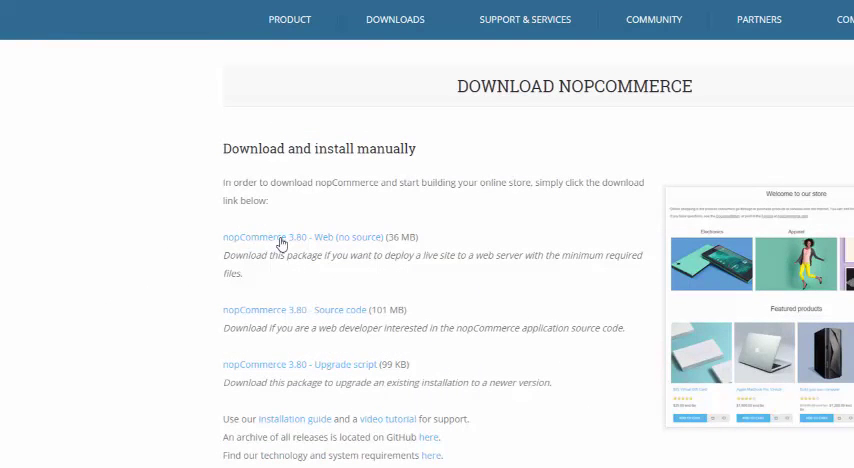
pyautogui.moveTo(216, 320)
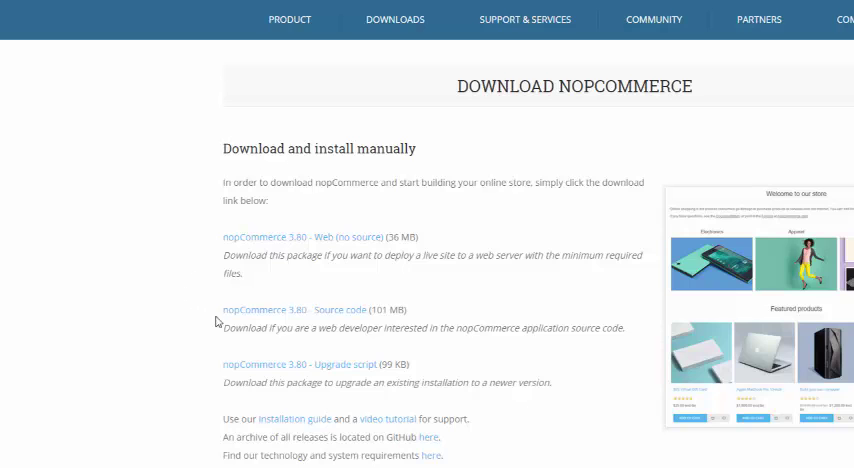
pyautogui.moveTo(293, 316)
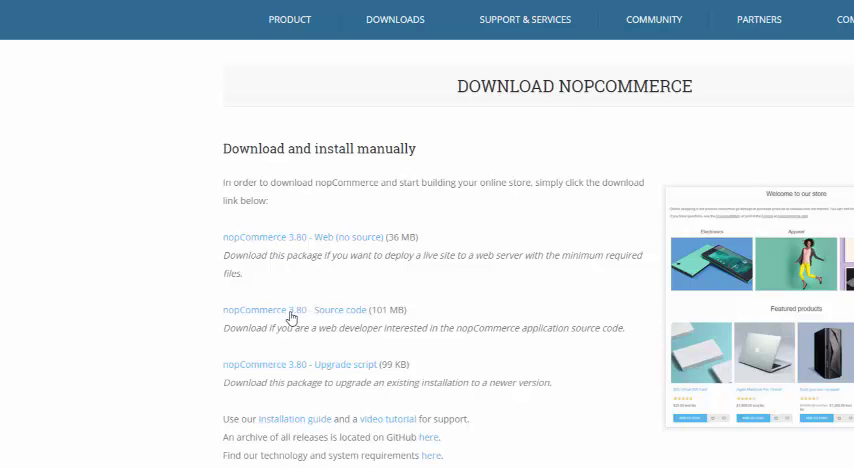
pyautogui.moveTo(281, 370)
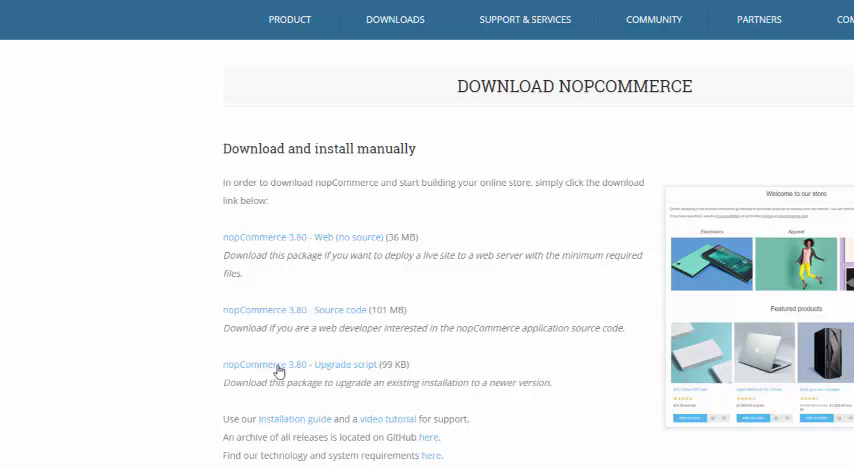
pyautogui.moveTo(282, 368)
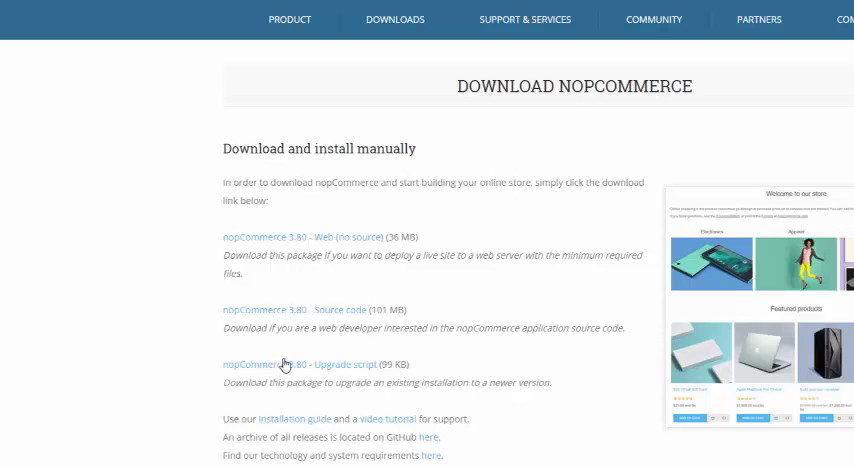
pyautogui.moveTo(275, 311)
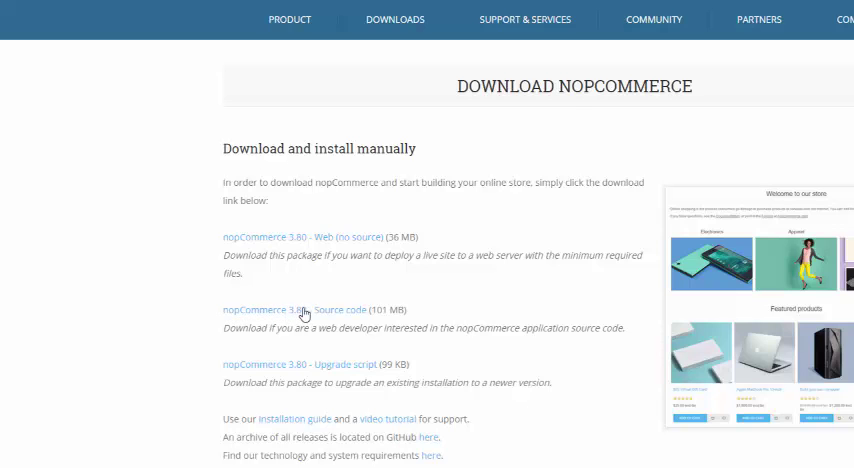
pyautogui.moveTo(312, 313)
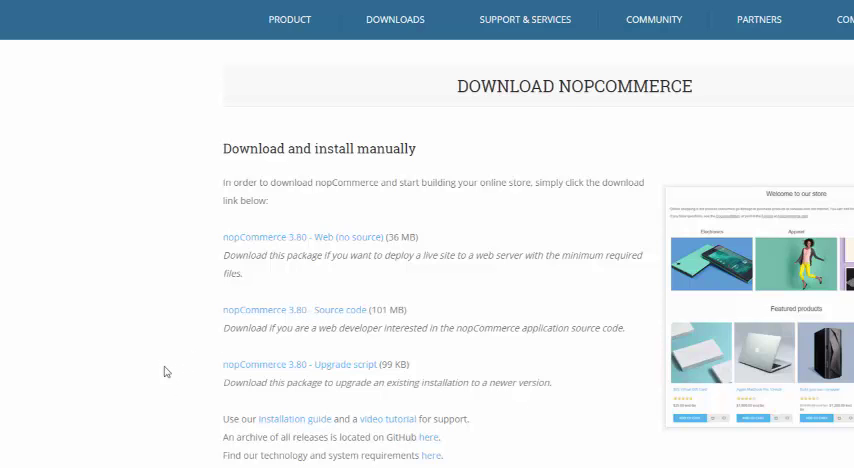
pyautogui.moveTo(179, 387)
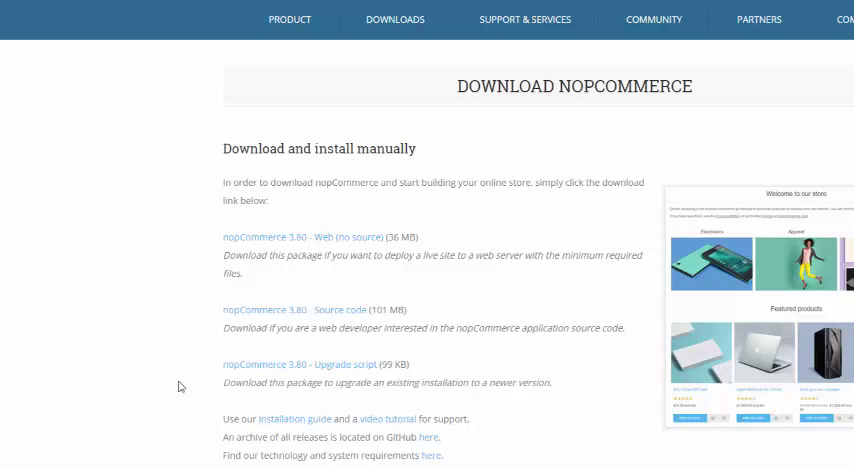
pyautogui.moveTo(173, 298)
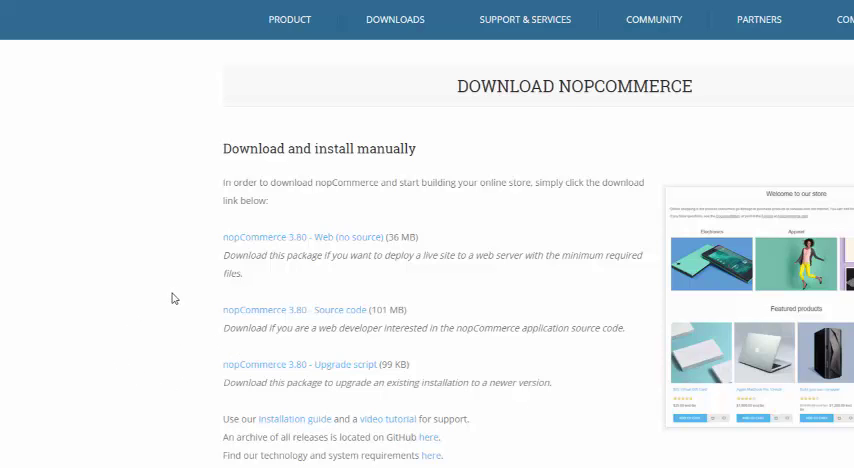
pyautogui.moveTo(304, 314)
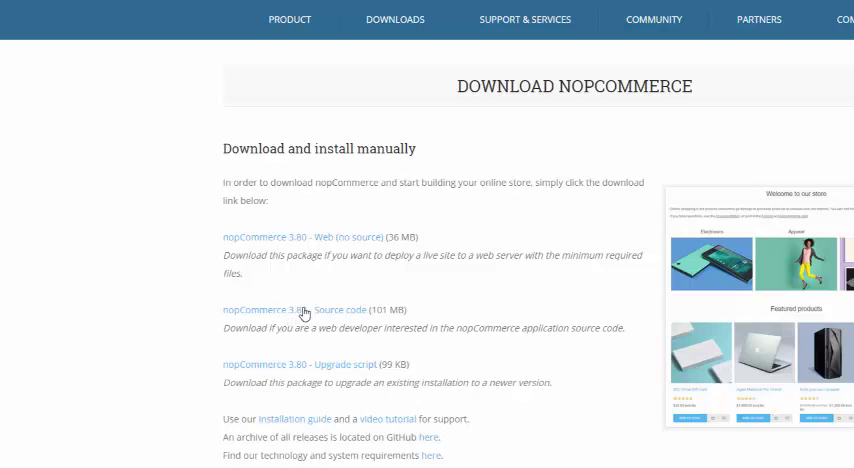
pyautogui.moveTo(127, 329)
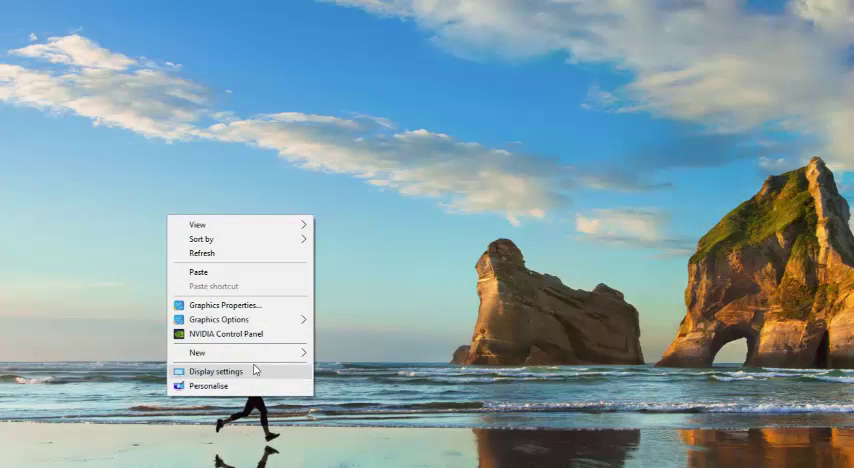
# Create a desktop folder named 'nopcommerce' and open it in File Explorer.
pyautogui.click(198, 352)
pyautogui.write('nop')
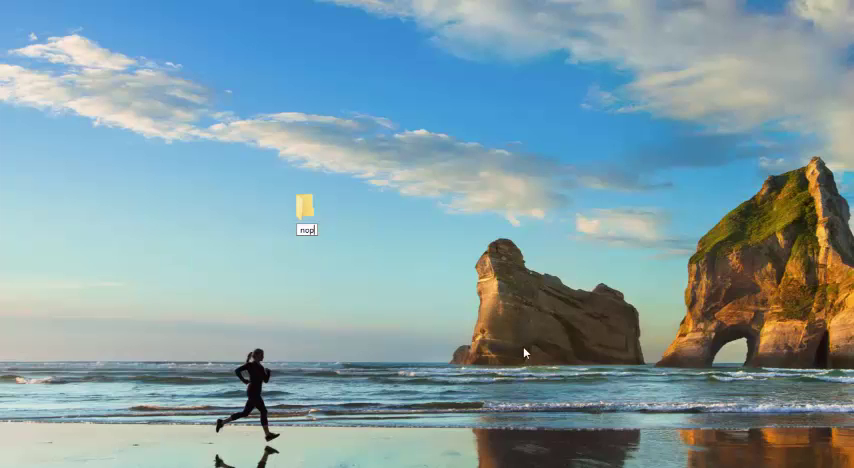
pyautogui.write('commerce')
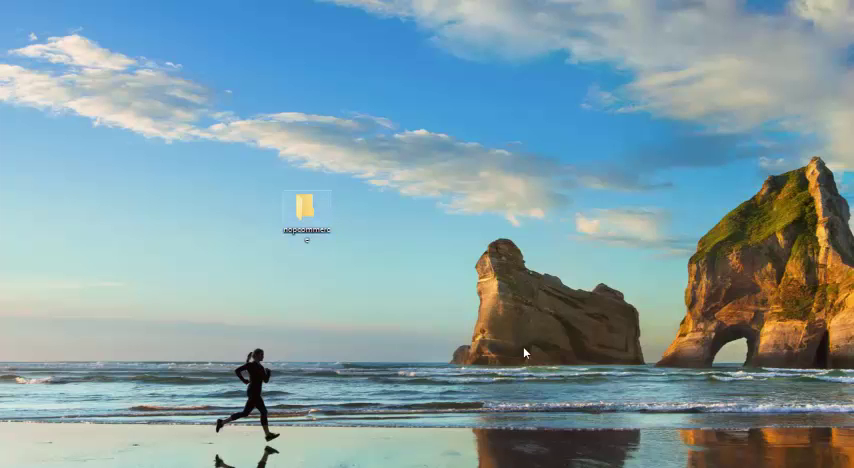
pyautogui.doubleClick(305, 196)
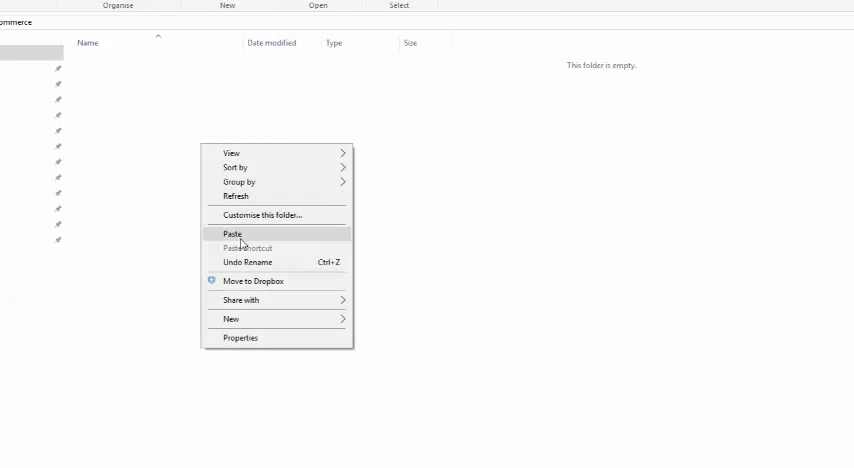
# Paste nopCommerce_3.80_Source.rar into the nopcommerce folder and bring up its extract options.
pyautogui.click(232, 234)
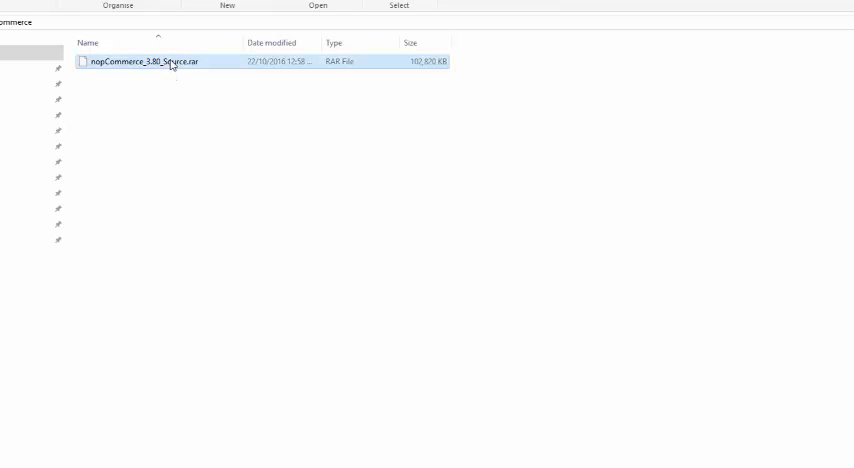
pyautogui.rightClick(139, 61)
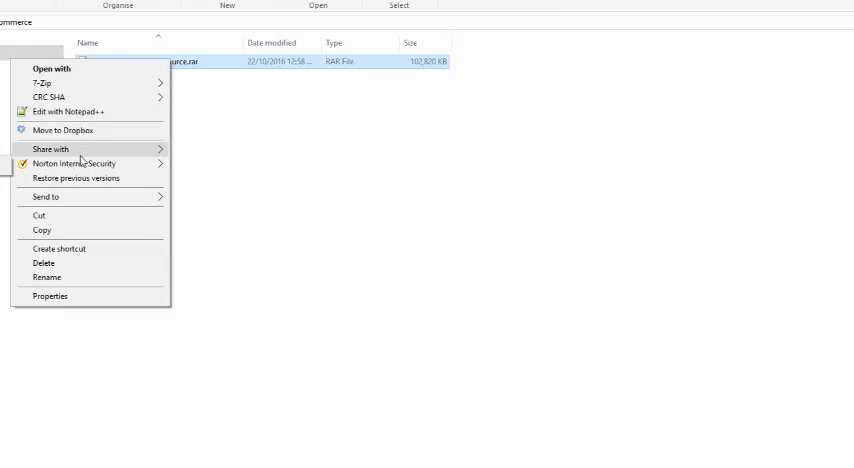
pyautogui.moveTo(84, 197)
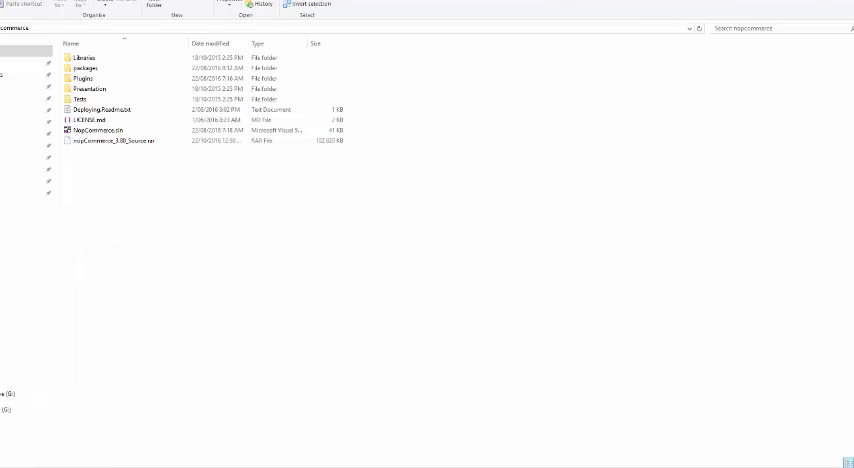
# Launch Visual Studio 2015 by opening the extracted NopCommerce.sln file.
pyautogui.doubleClick(95, 131)
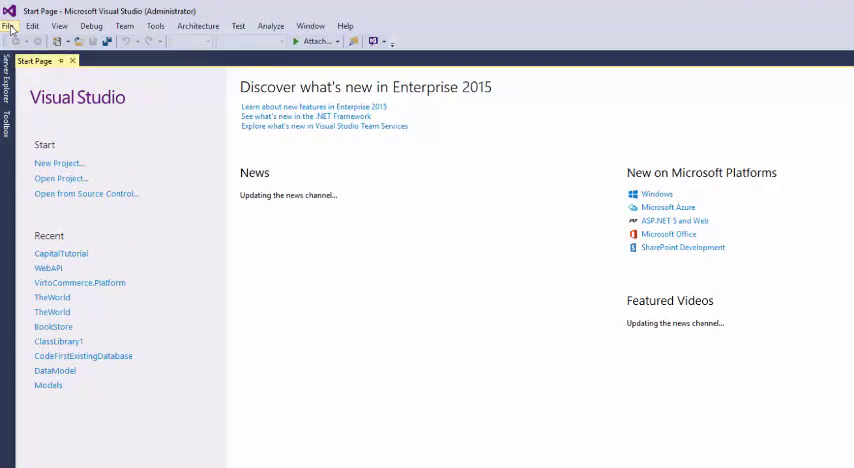
pyautogui.click(33, 25)
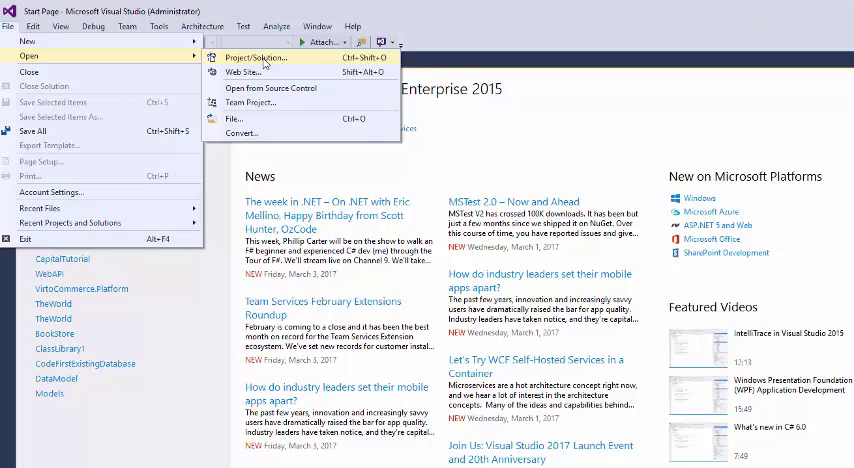
# Open Desktop\nopcommerce\NopCommerce.sln through File > Open > Project/Solution.
pyautogui.click(259, 57)
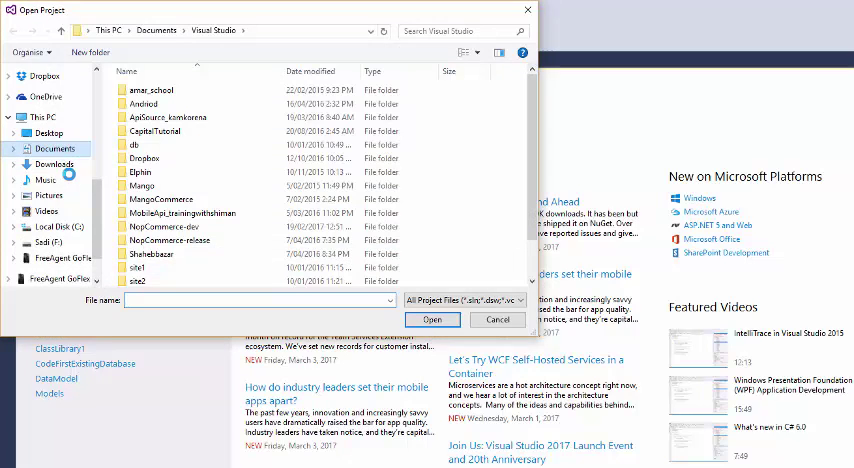
pyautogui.click(48, 133)
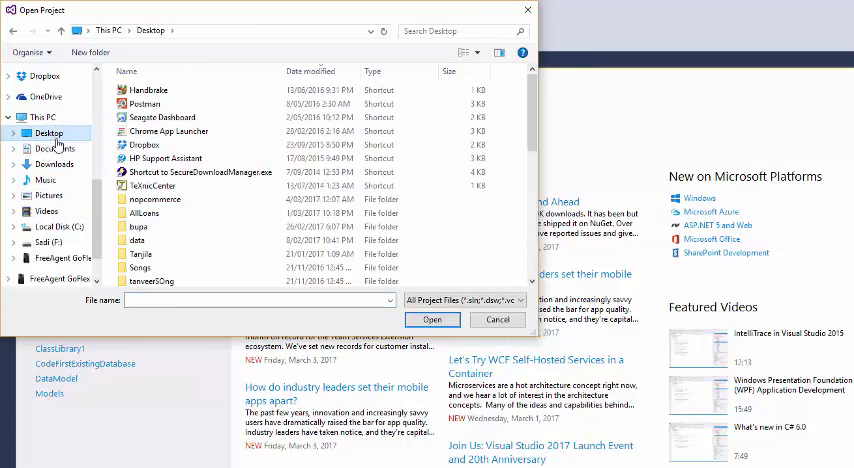
pyautogui.click(154, 199)
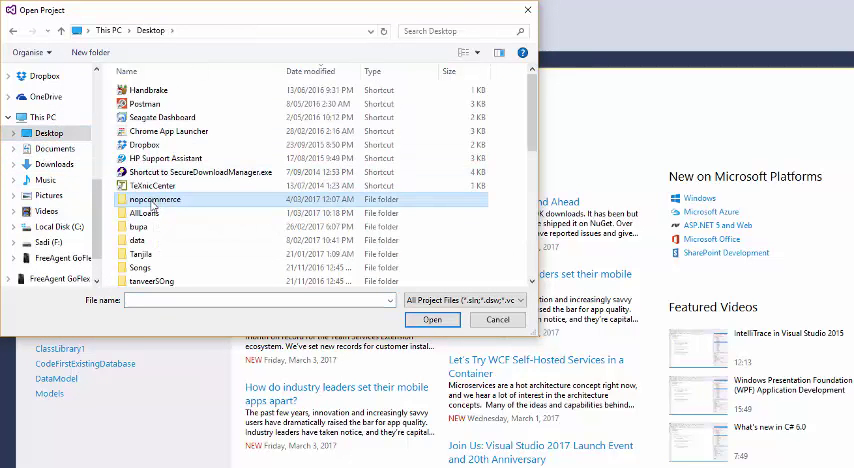
pyautogui.doubleClick(153, 199)
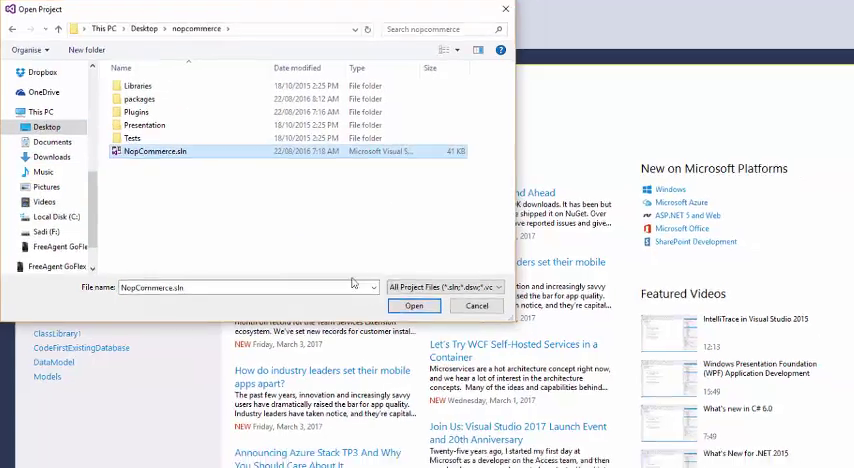
pyautogui.click(414, 305)
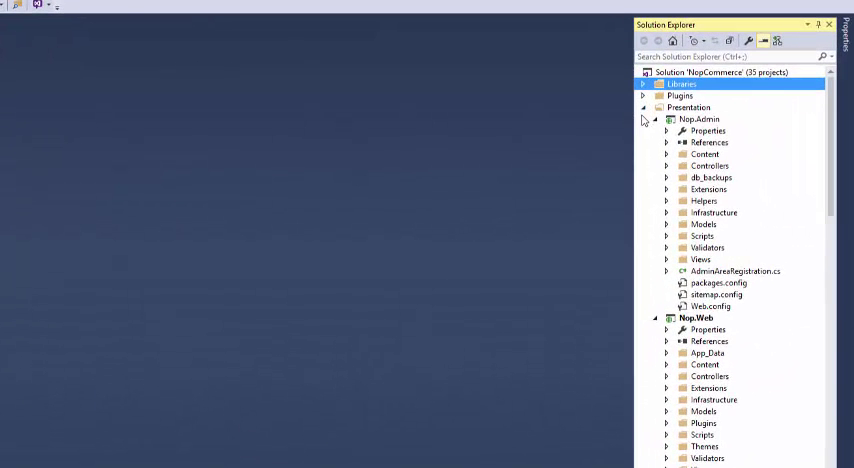
# Collapse Nop.Data and Nop.Web.Framework in Solution Explorer and select the Nop.Web project.
pyautogui.click(643, 107)
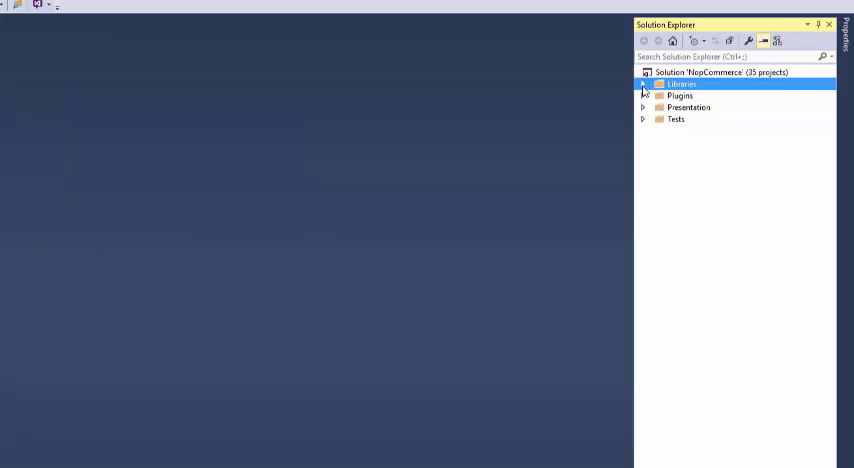
pyautogui.click(643, 84)
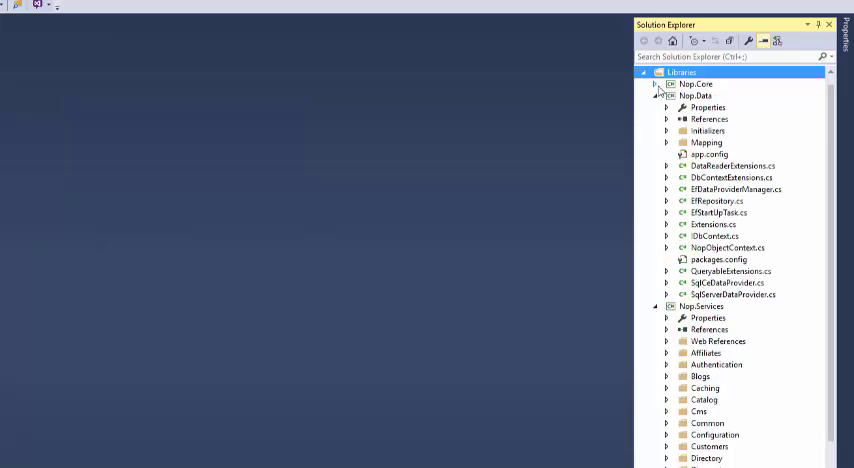
pyautogui.click(653, 108)
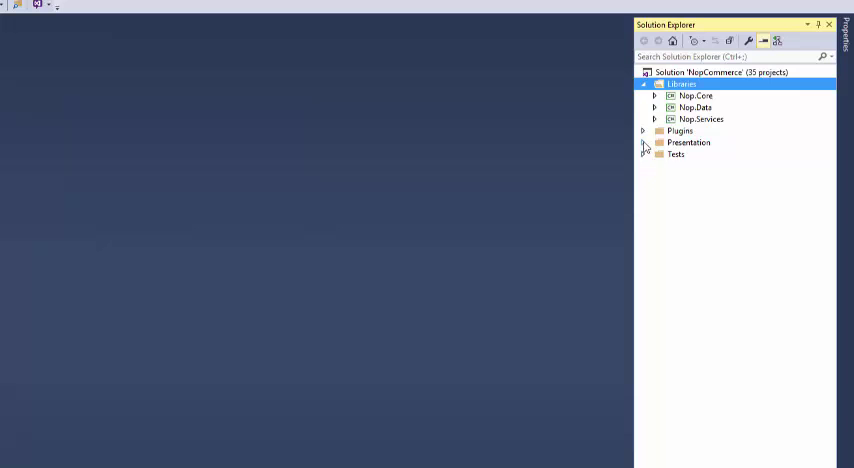
pyautogui.click(643, 142)
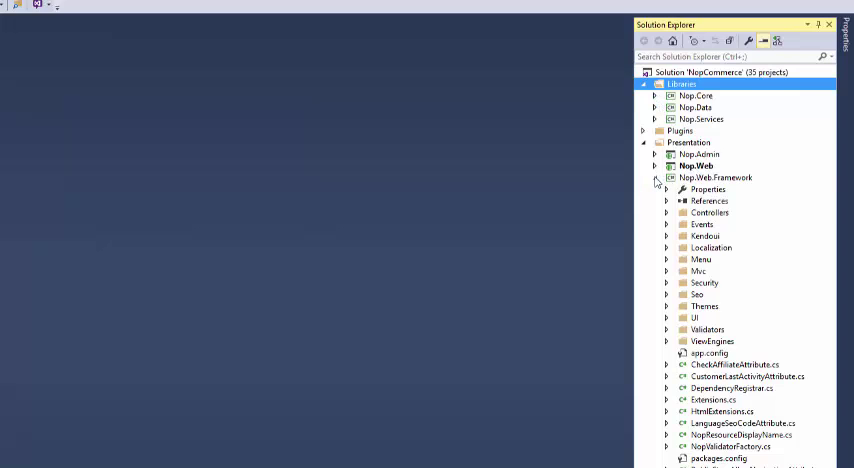
pyautogui.click(655, 178)
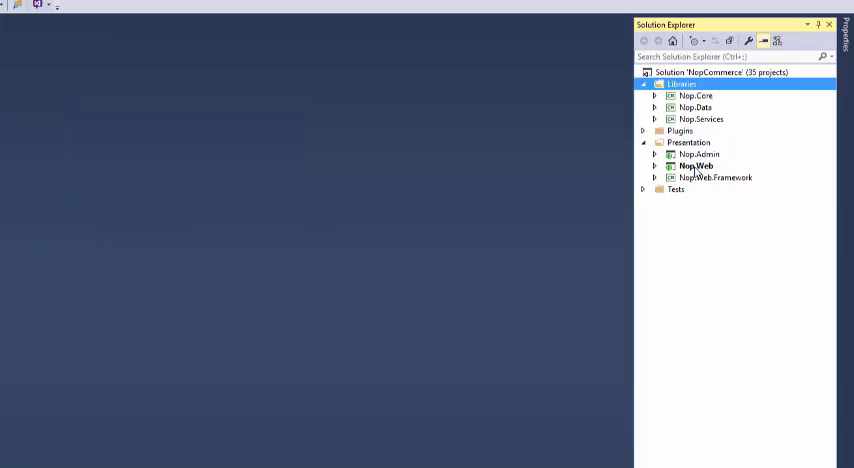
pyautogui.click(695, 166)
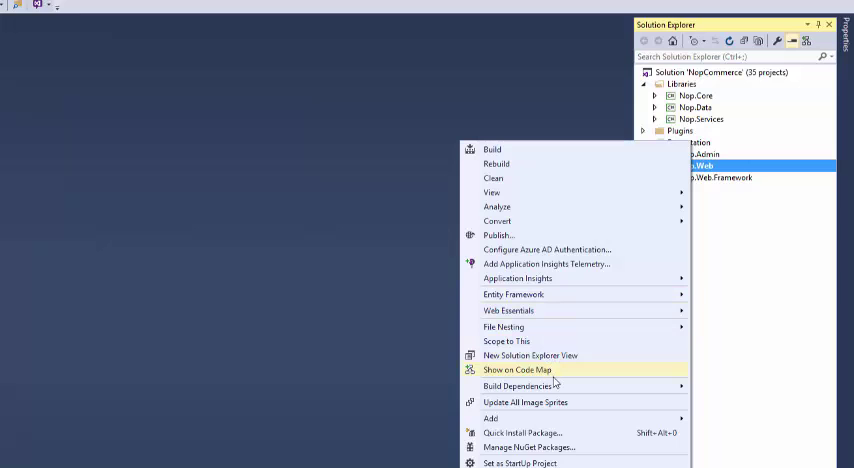
pyautogui.moveTo(528, 418)
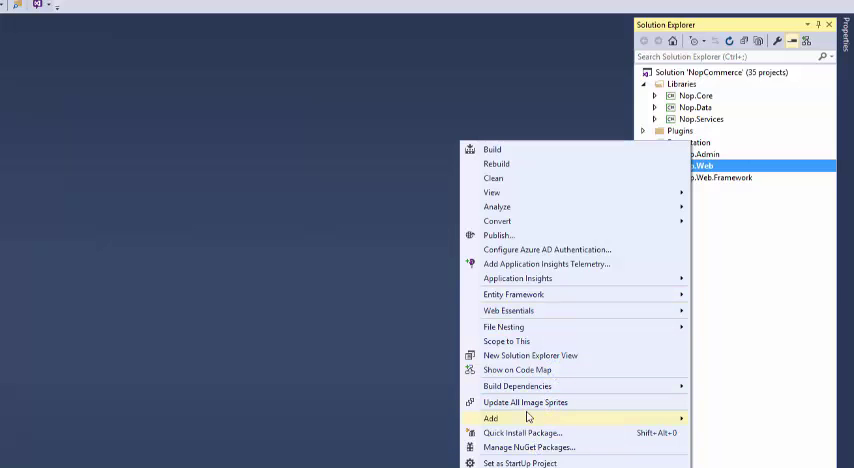
pyautogui.moveTo(529, 370)
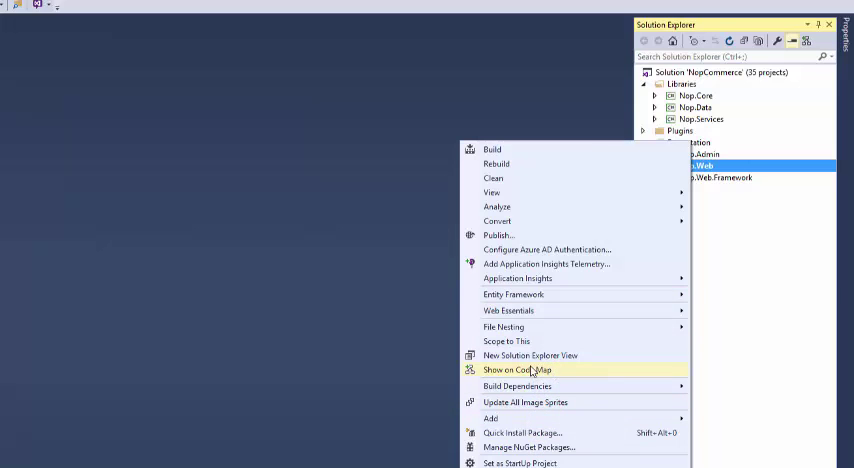
pyautogui.moveTo(514, 294)
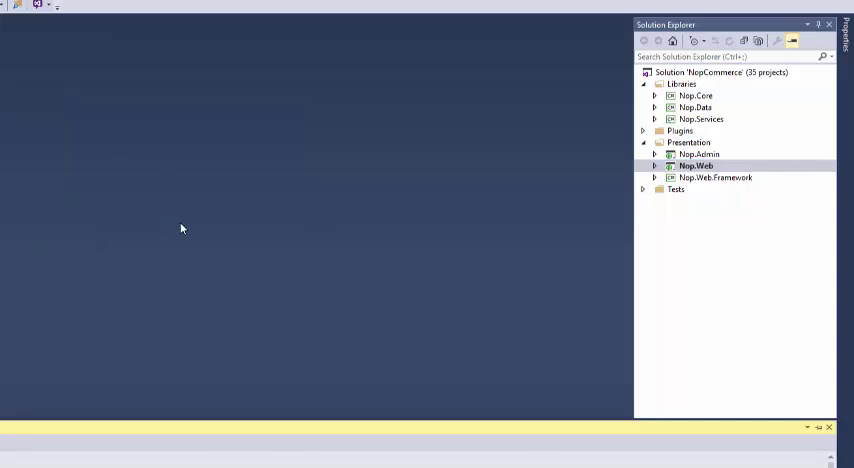
pyautogui.moveTo(197, 237)
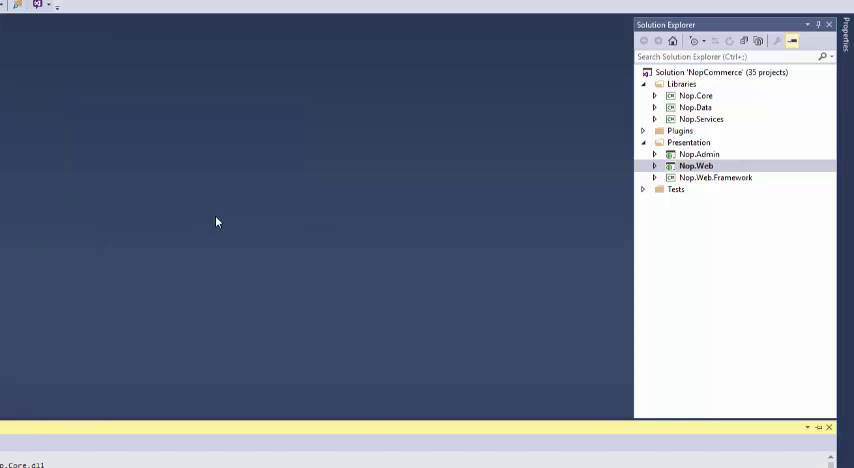
pyautogui.moveTo(211, 210)
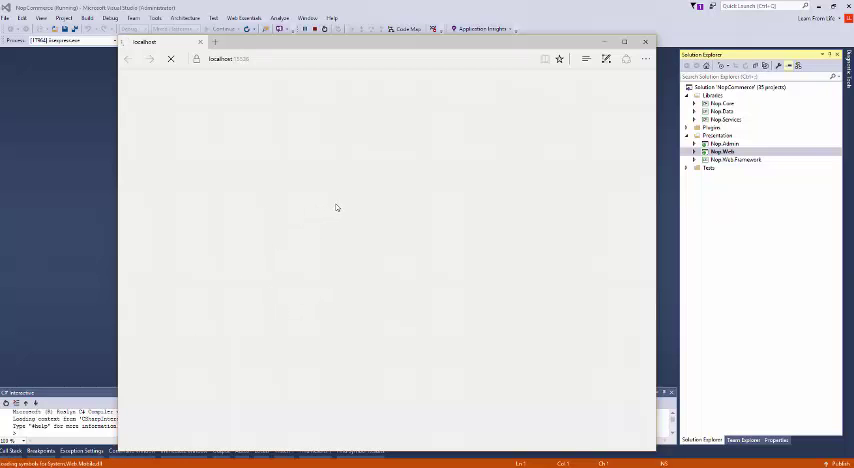
pyautogui.moveTo(341, 222)
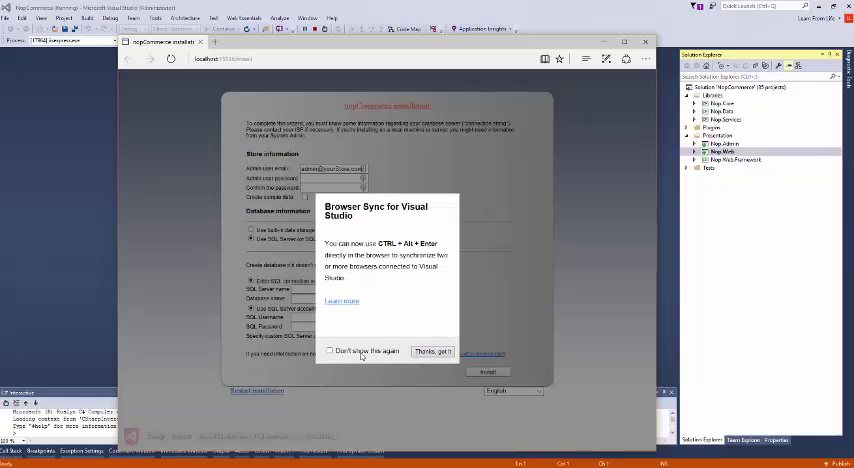
# Dismiss Edge's Browser Sync notice on the localhost install page and focus the admin email field.
pyautogui.click(432, 351)
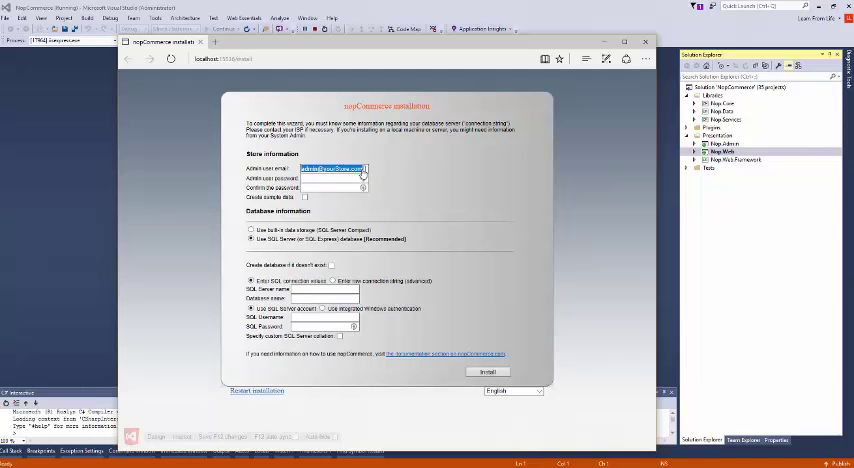
pyautogui.click(362, 168)
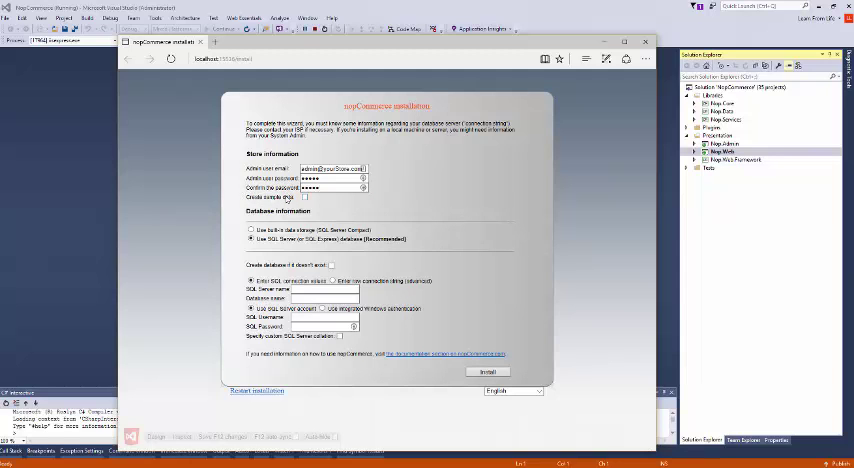
pyautogui.moveTo(490, 197)
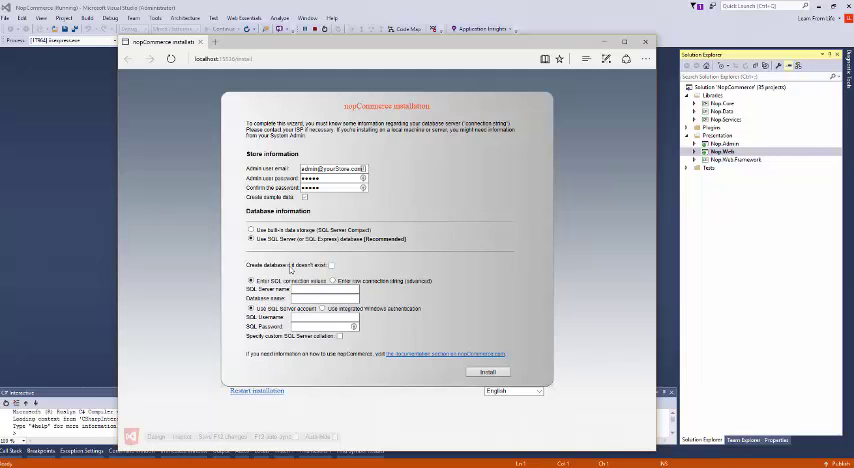
pyautogui.moveTo(290, 270)
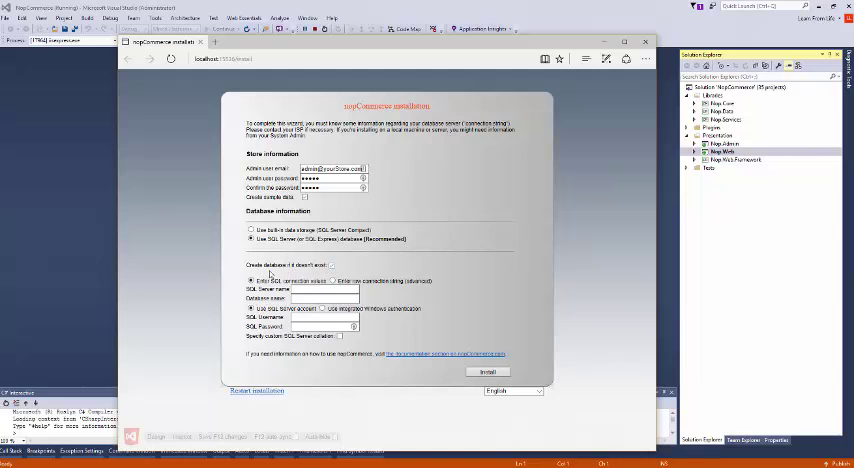
pyautogui.moveTo(348, 271)
pyautogui.write('sampledb')
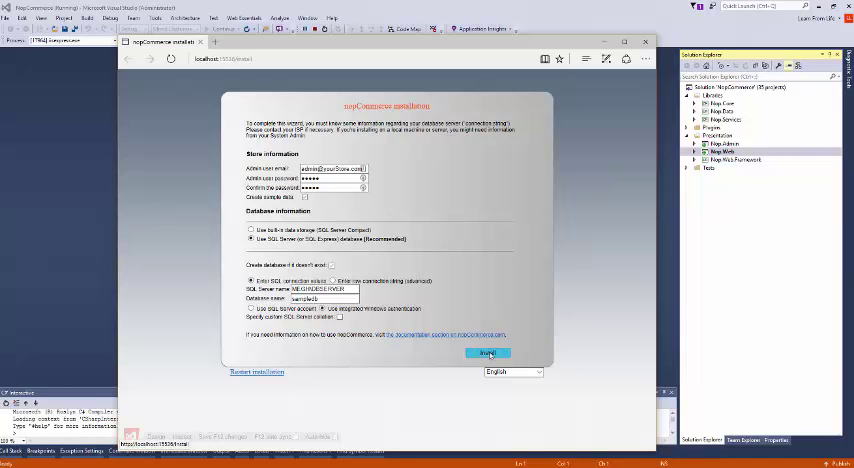
# Start the nopCommerce installation with the entered admin email and password.
pyautogui.click(487, 353)
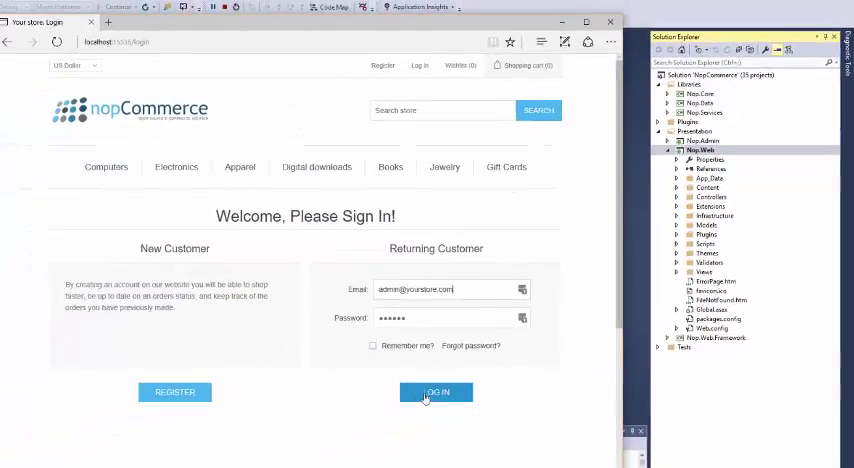
# Log in as the store administrator, retrying after the failed attempt, and dismiss the save-password bar.
pyautogui.click(436, 391)
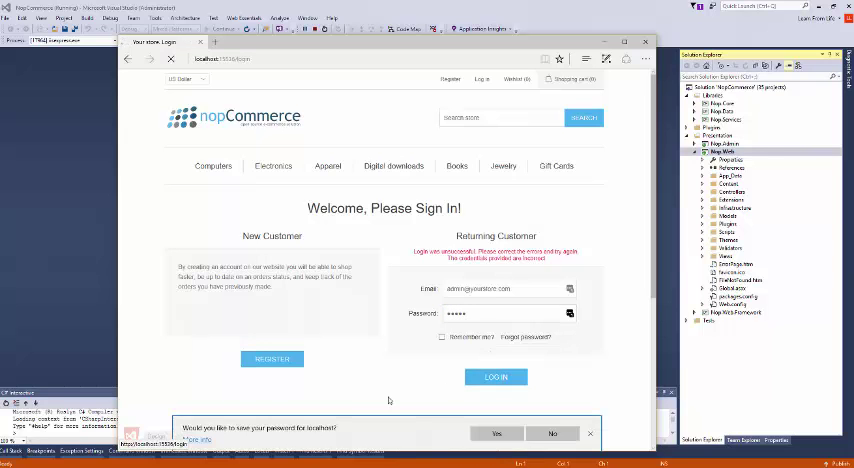
pyautogui.click(496, 377)
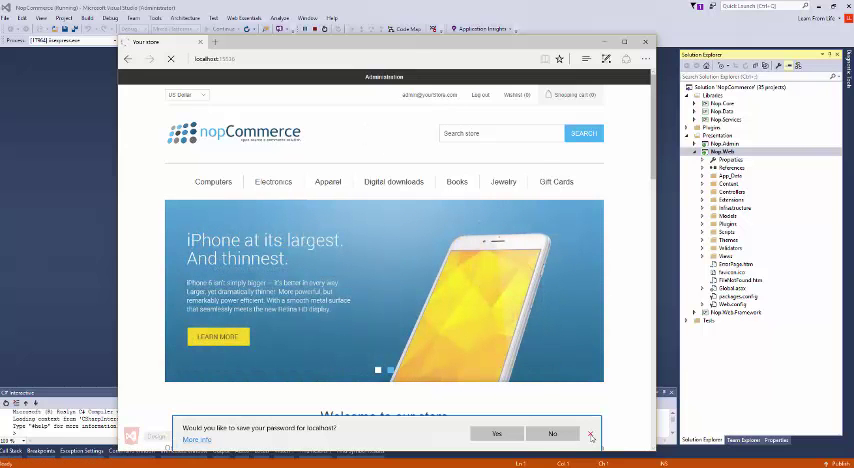
pyautogui.click(591, 434)
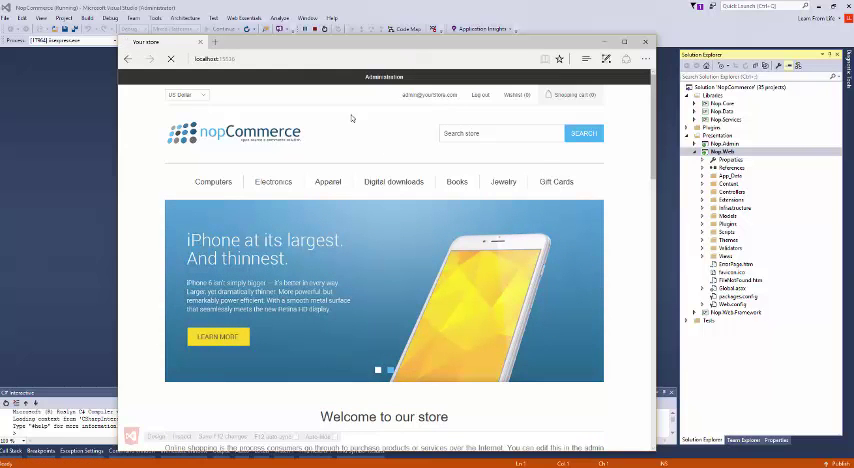